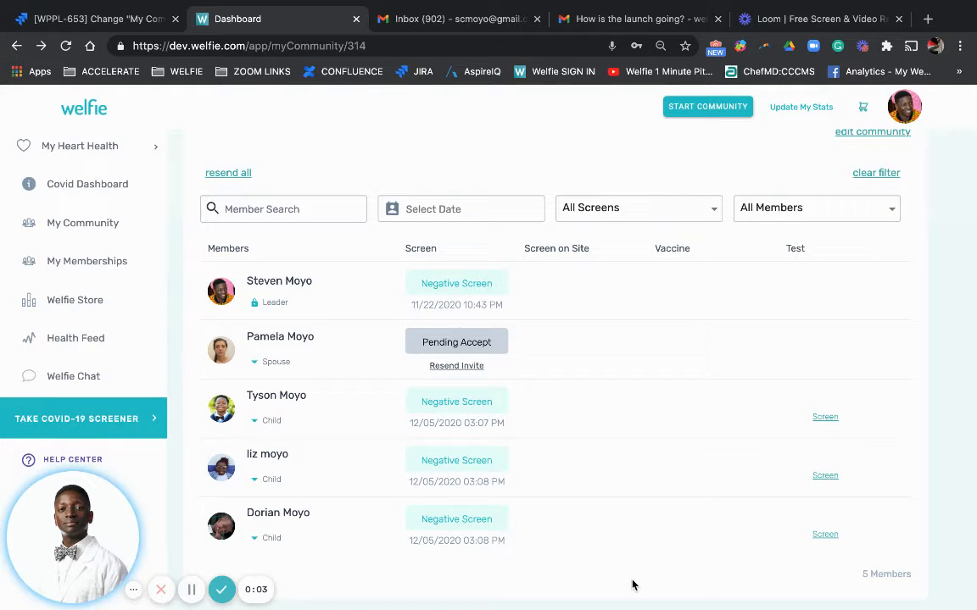
pyautogui.moveTo(353, 305)
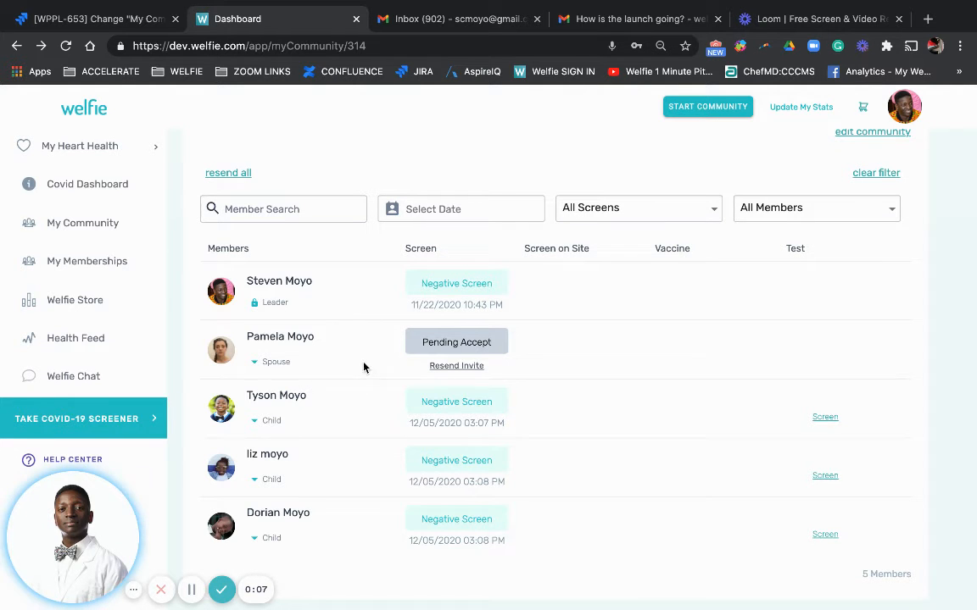
pyautogui.moveTo(352, 528)
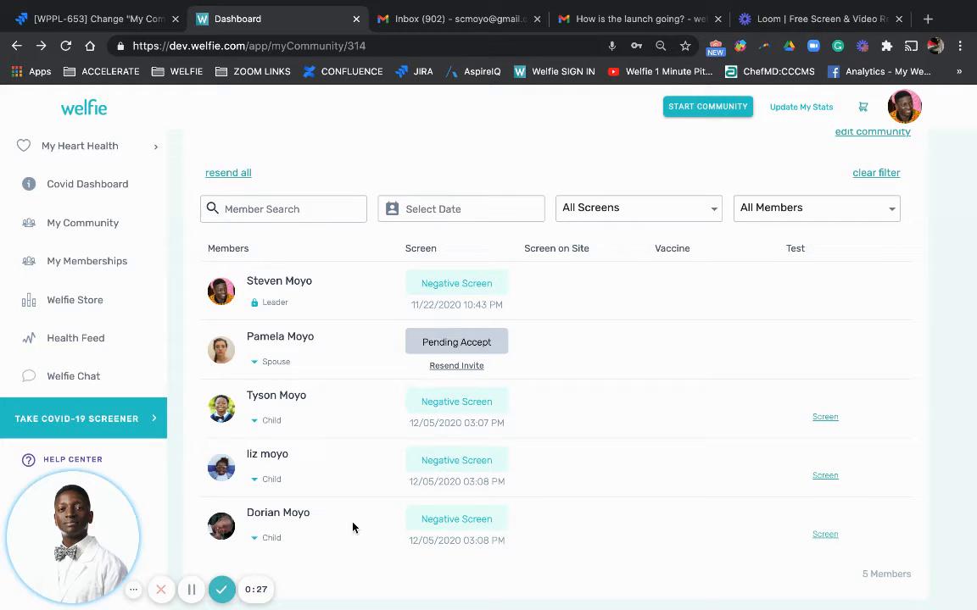
pyautogui.moveTo(852, 324)
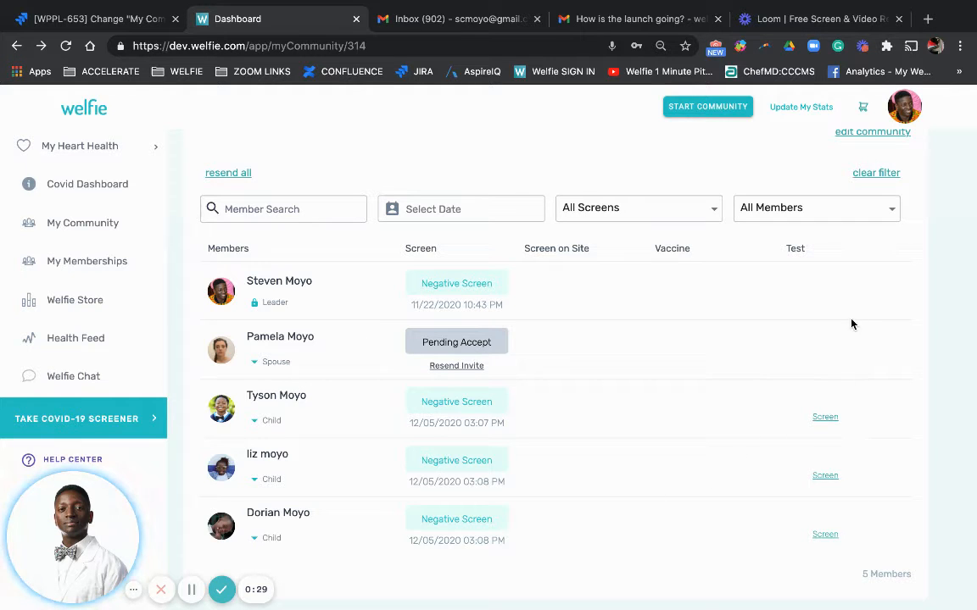
pyautogui.moveTo(824, 417)
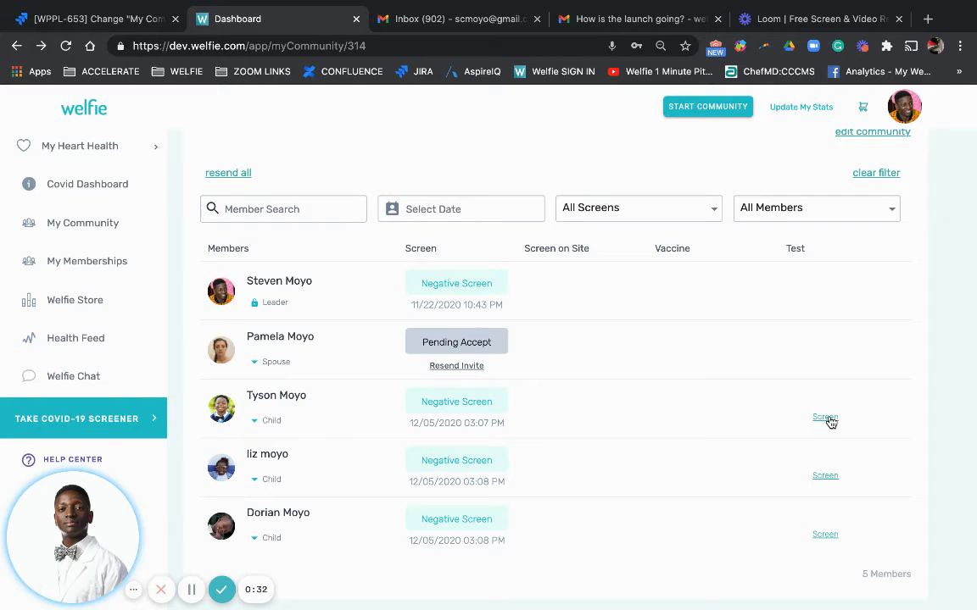
# - Submit Tyson's screening: no close contact, no symptoms, temperature 99, and return to the family list
pyautogui.click(824, 417)
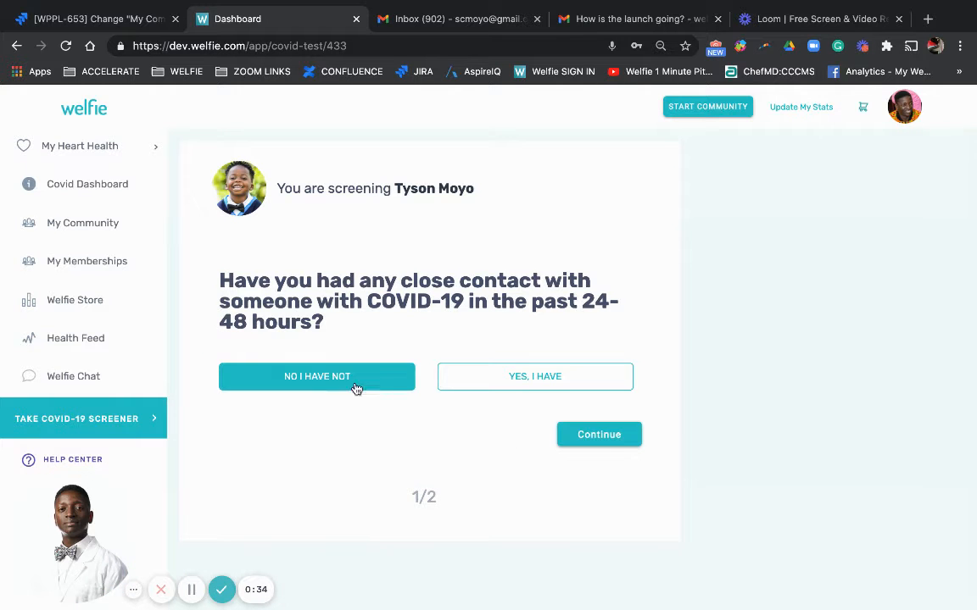
pyautogui.click(317, 376)
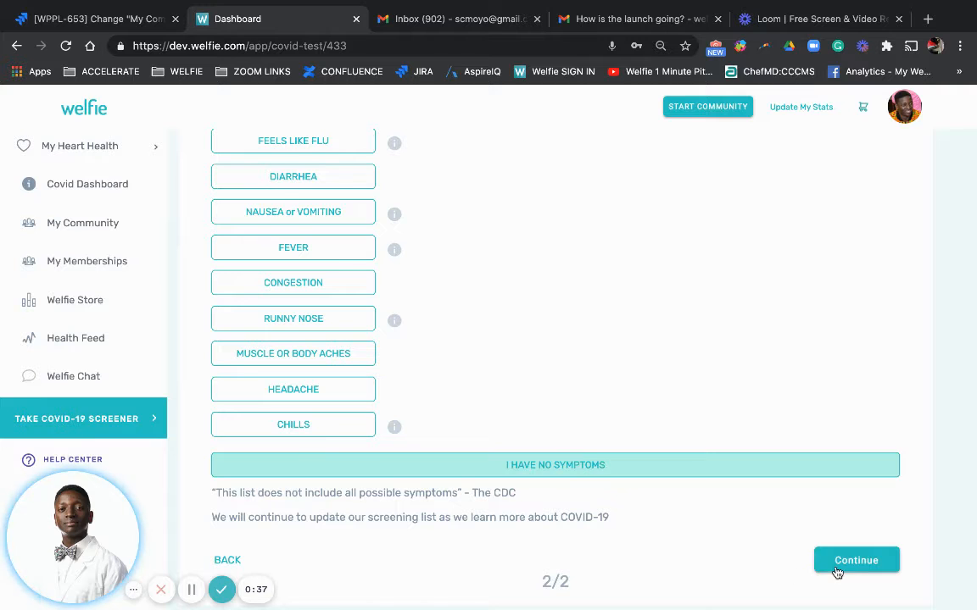
pyautogui.click(854, 559)
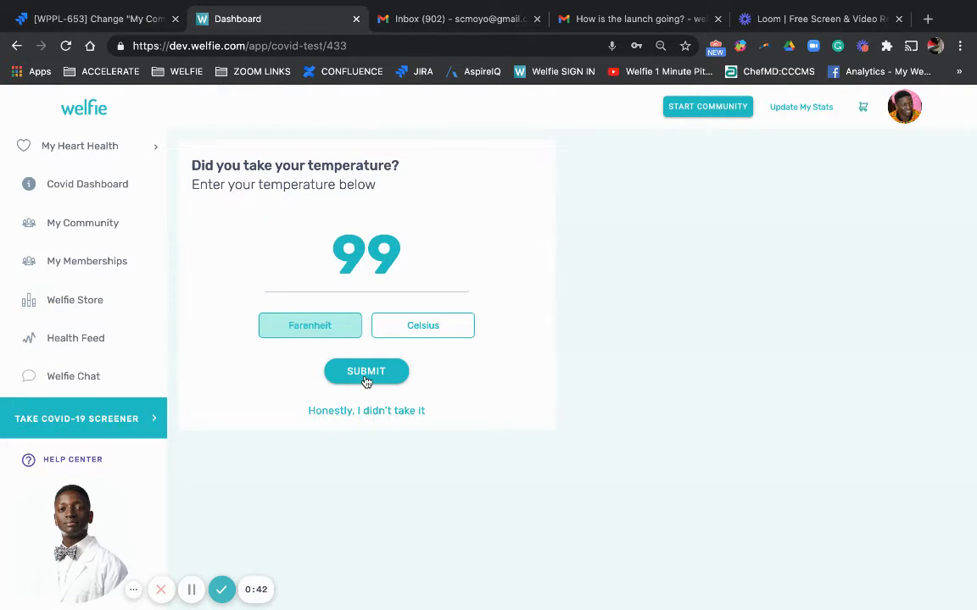
pyautogui.click(367, 371)
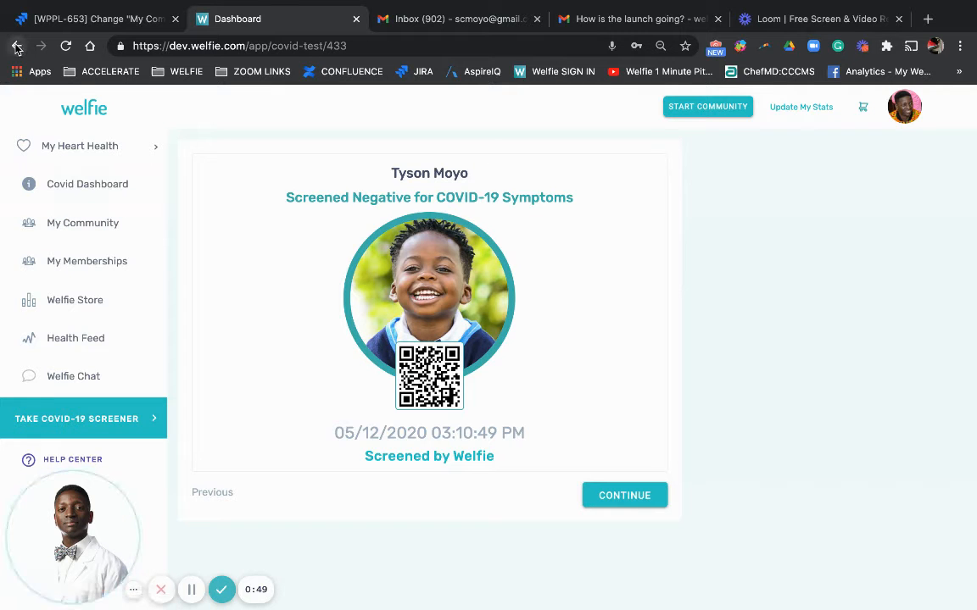
pyautogui.click(624, 495)
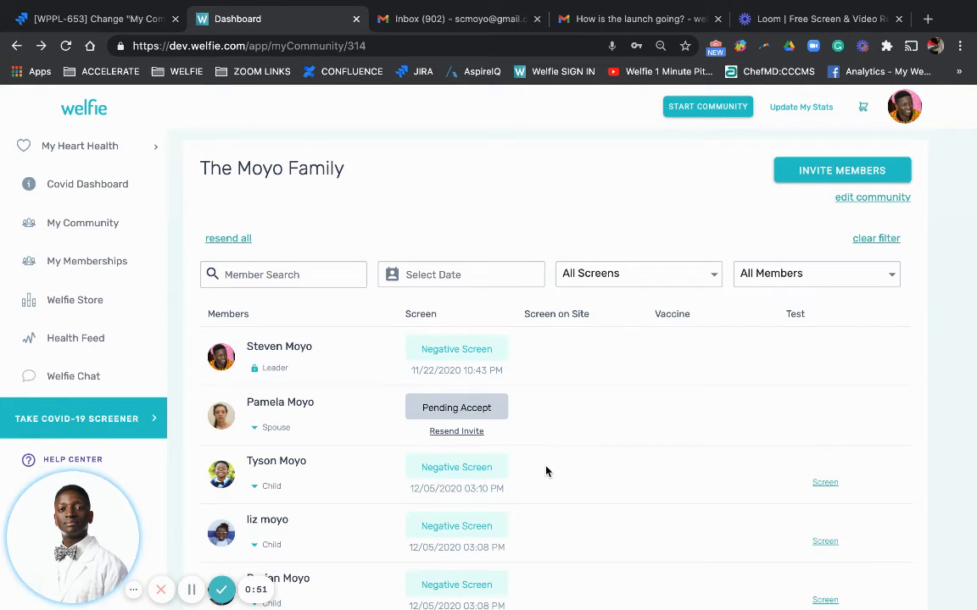
pyautogui.scroll(-3)
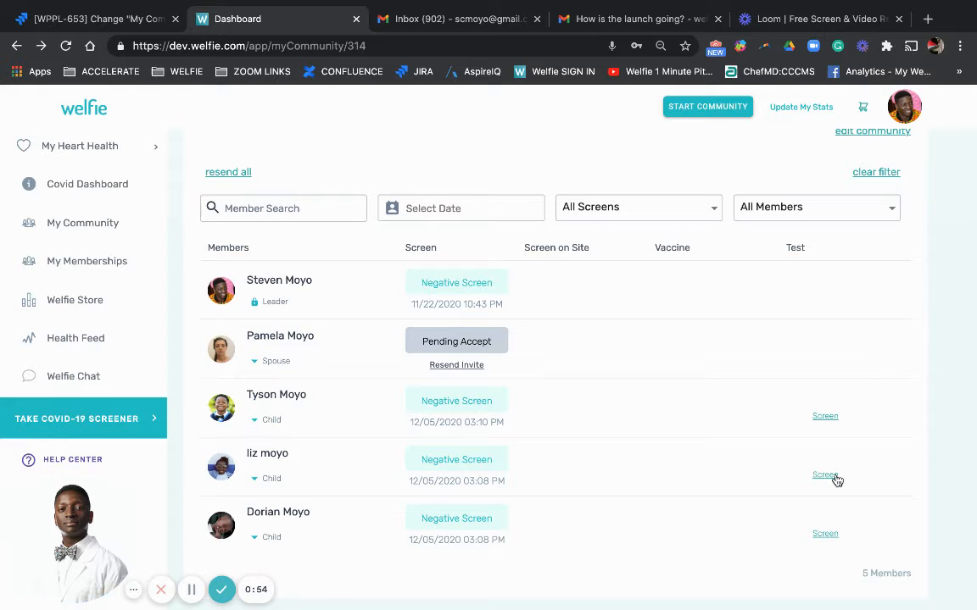
# - Submit liz's screening: yes to close contact, temperature 100.5, and continue past the fever warning
pyautogui.click(824, 475)
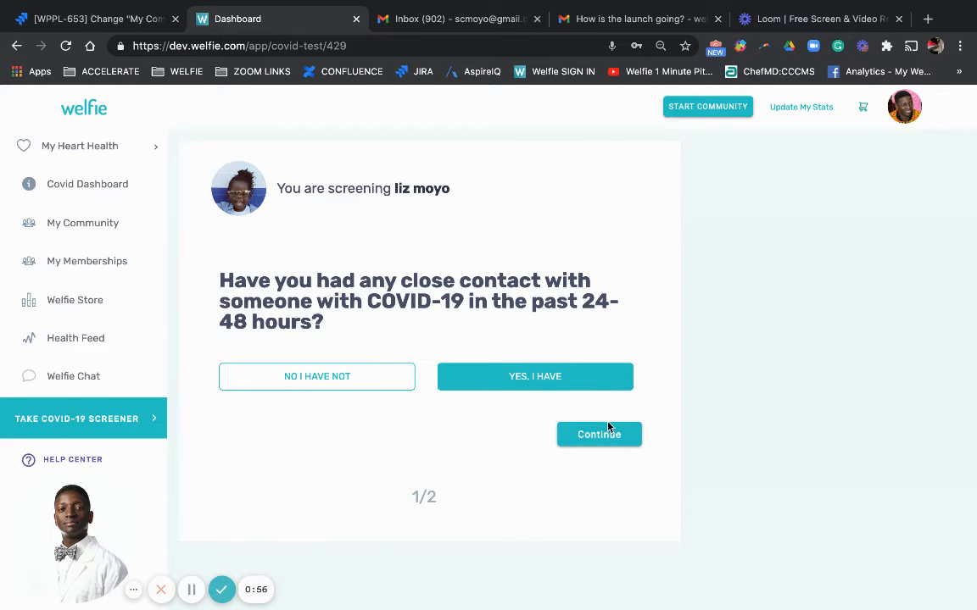
pyautogui.click(598, 434)
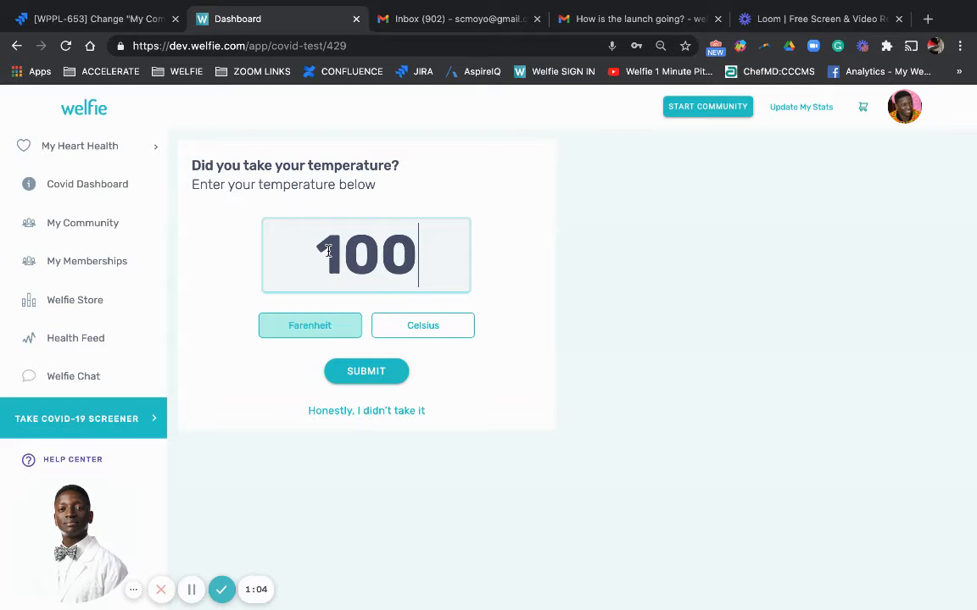
pyautogui.click(366, 371)
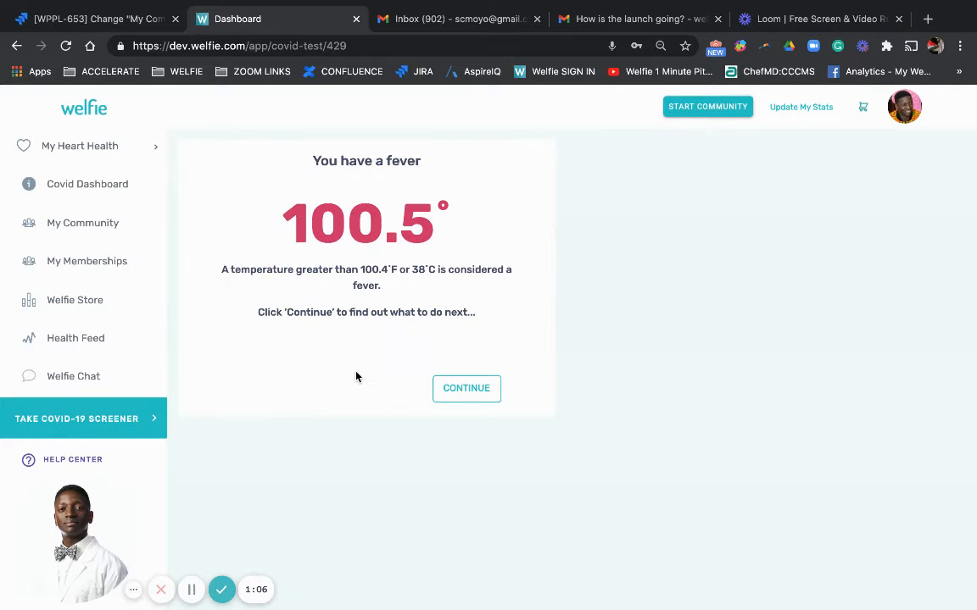
pyautogui.click(466, 388)
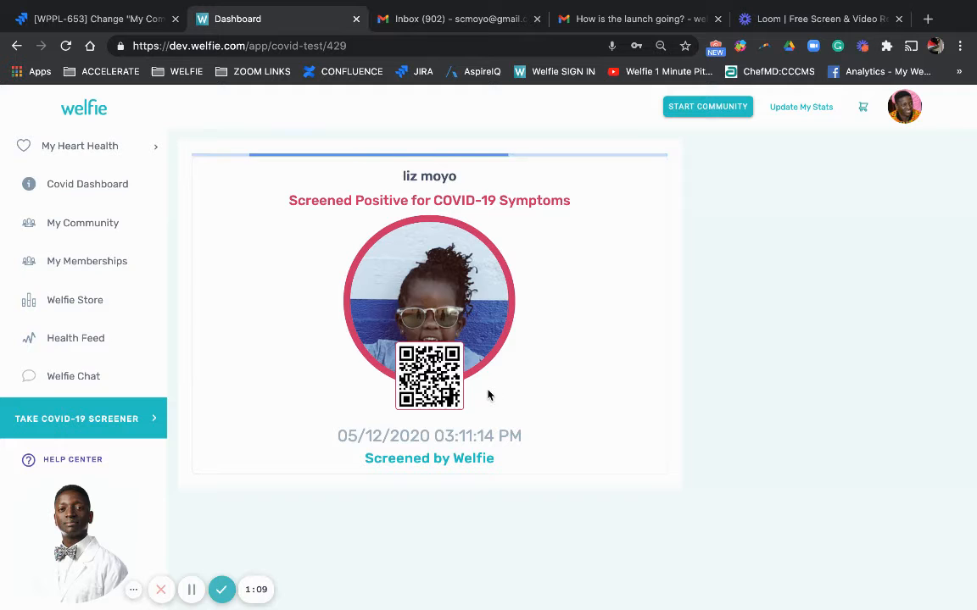
pyautogui.scroll(-3)
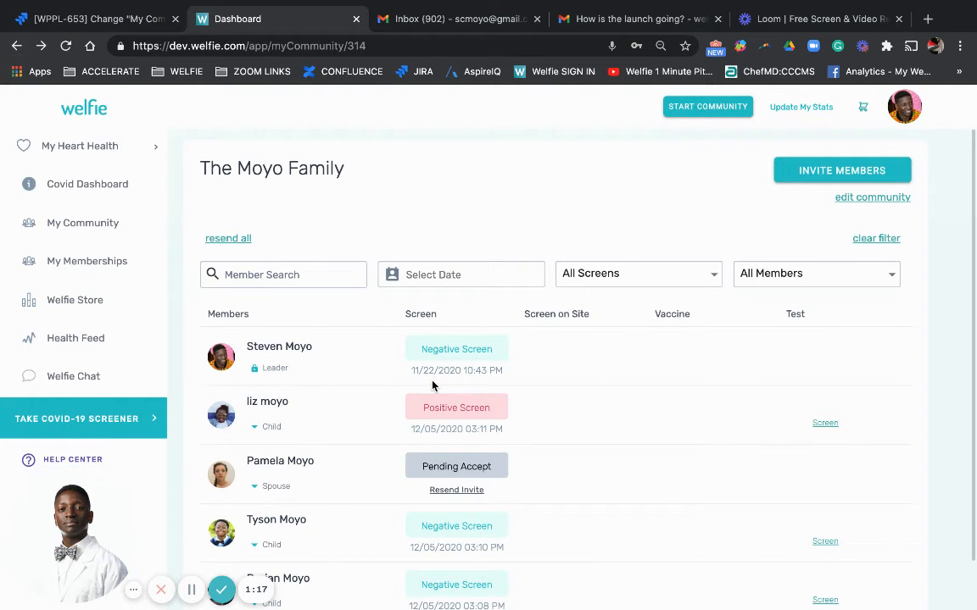
pyautogui.scroll(-3)
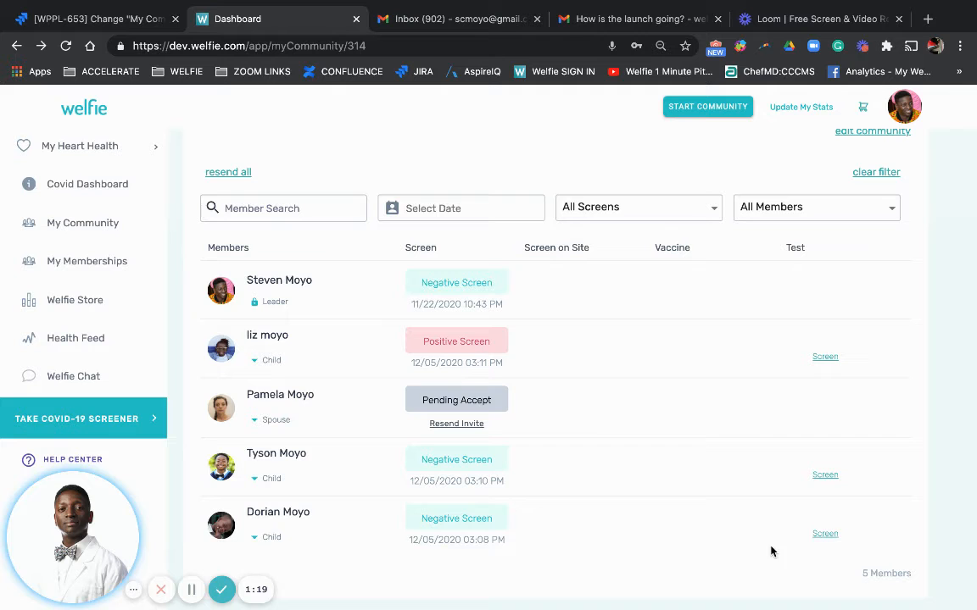
# - Submit Dorian's screening with no symptoms and his temperature reading
pyautogui.click(824, 532)
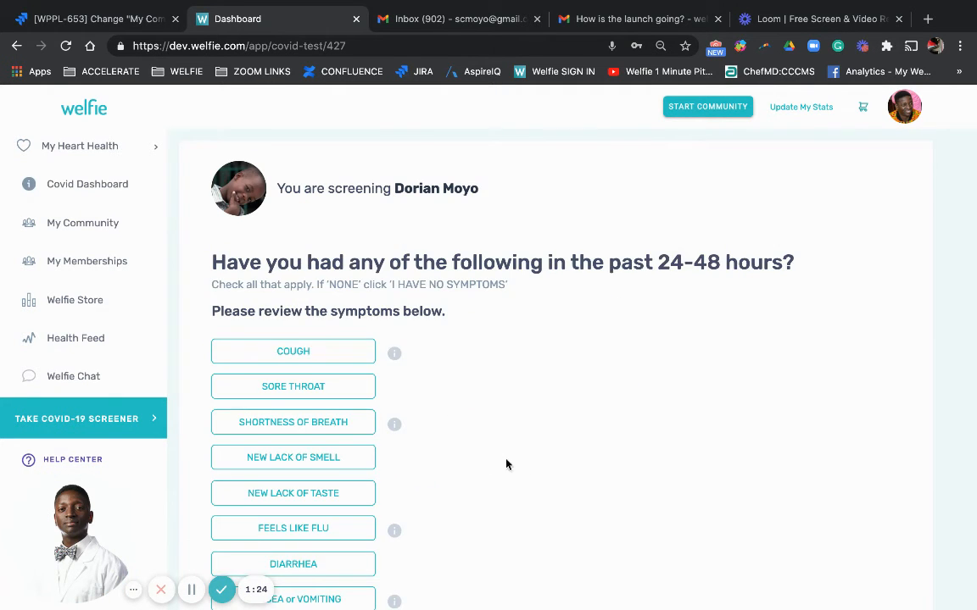
pyautogui.scroll(-3)
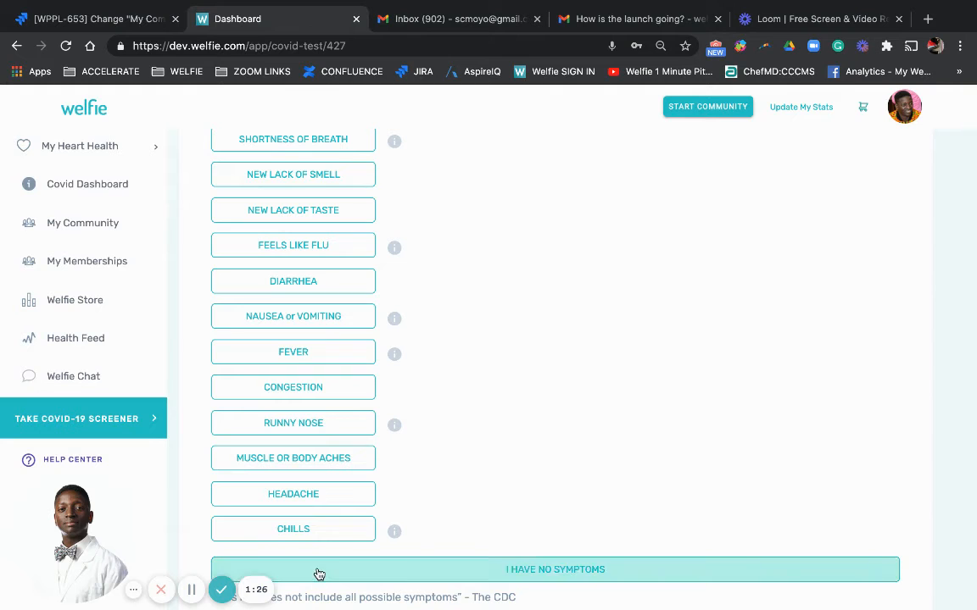
pyautogui.click(556, 570)
pyautogui.write('9')
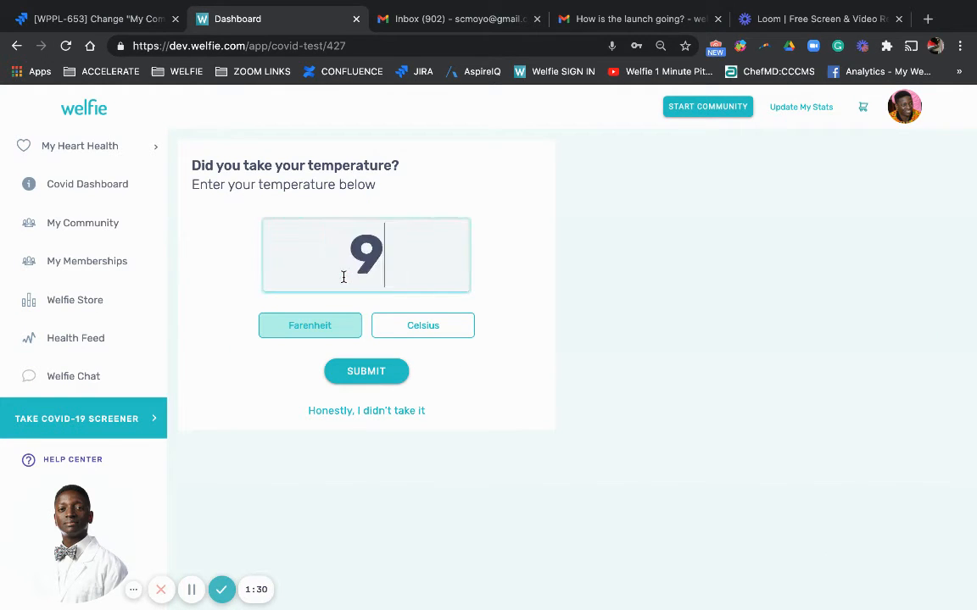
pyautogui.click(367, 371)
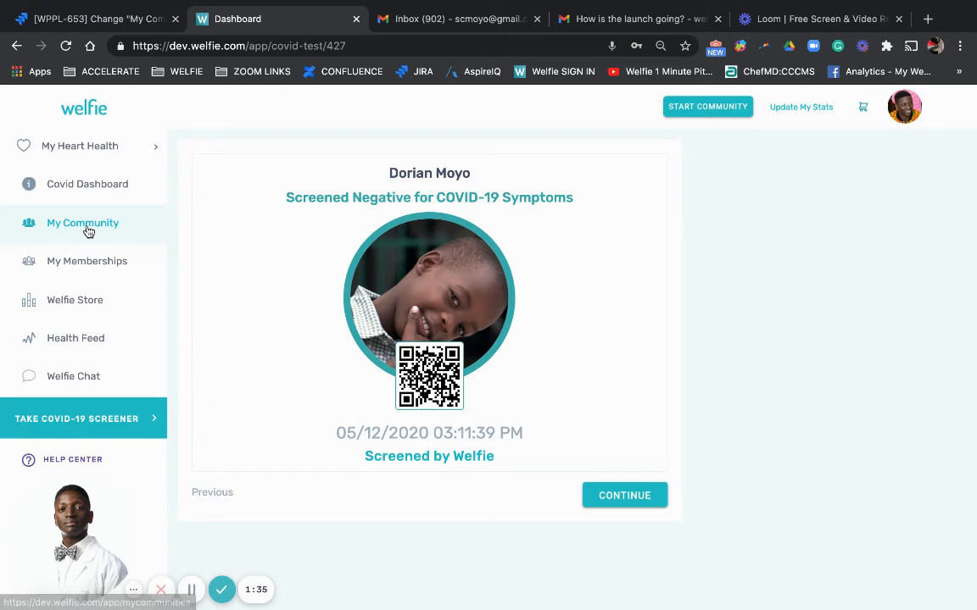
# - Return via My Community to The Moyo Family member list with the updated screen results
pyautogui.click(81, 224)
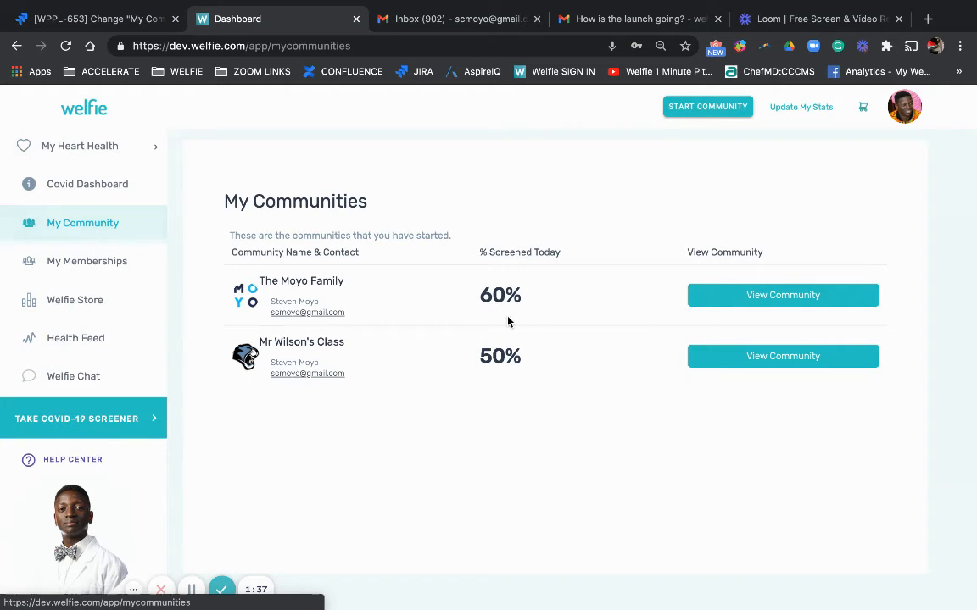
pyautogui.click(783, 295)
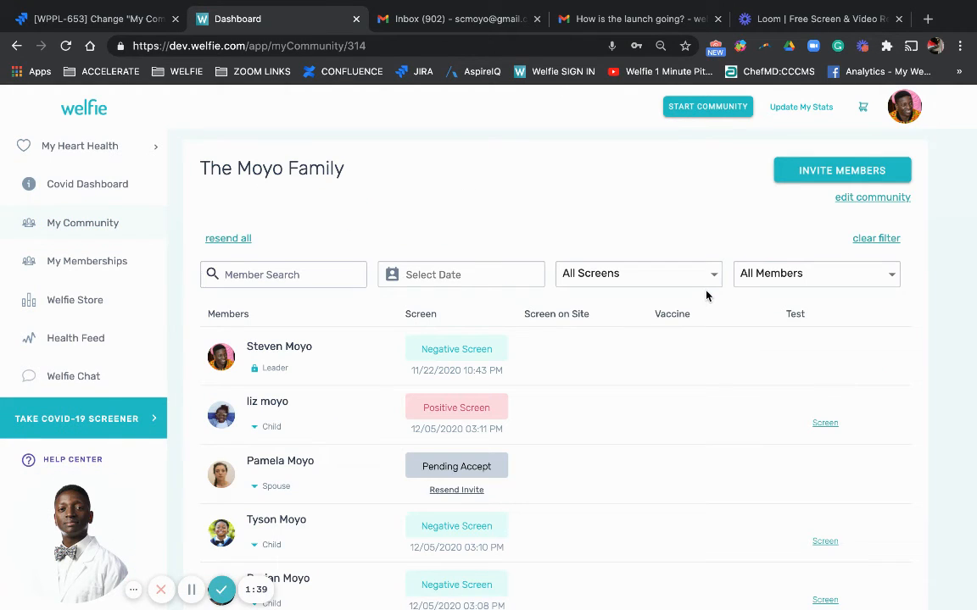
pyautogui.scroll(-3)
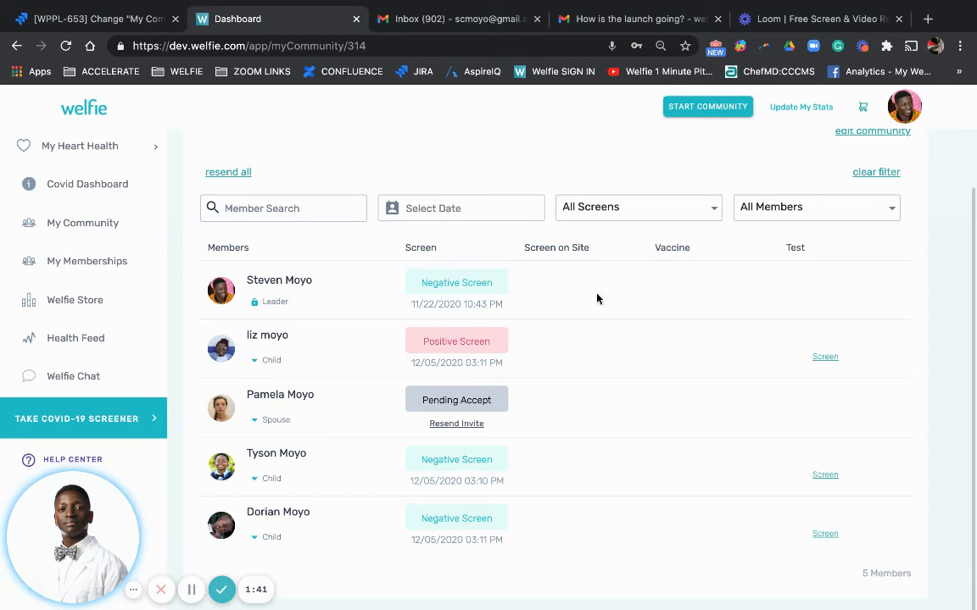
pyautogui.moveTo(444, 437)
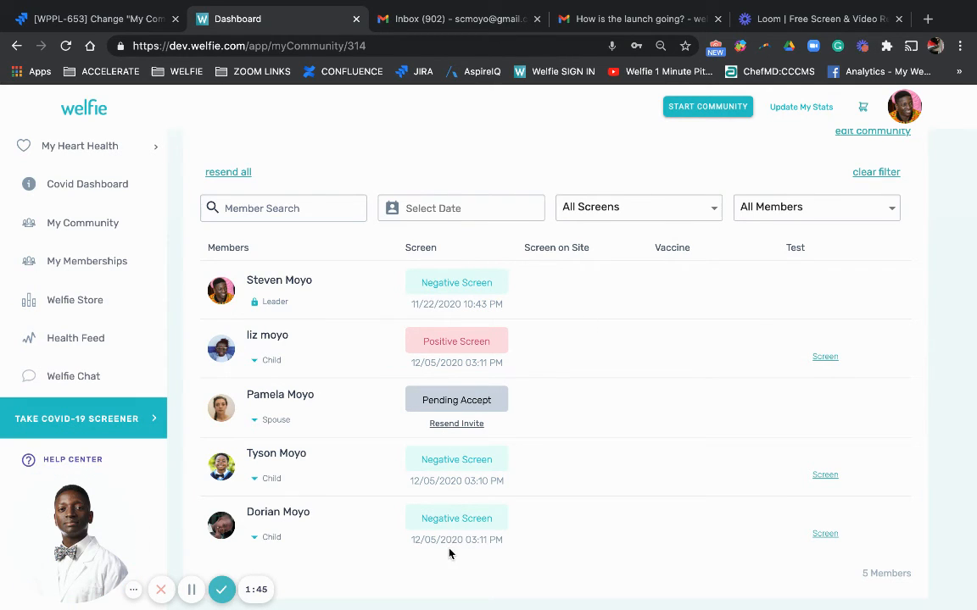
pyautogui.moveTo(576, 578)
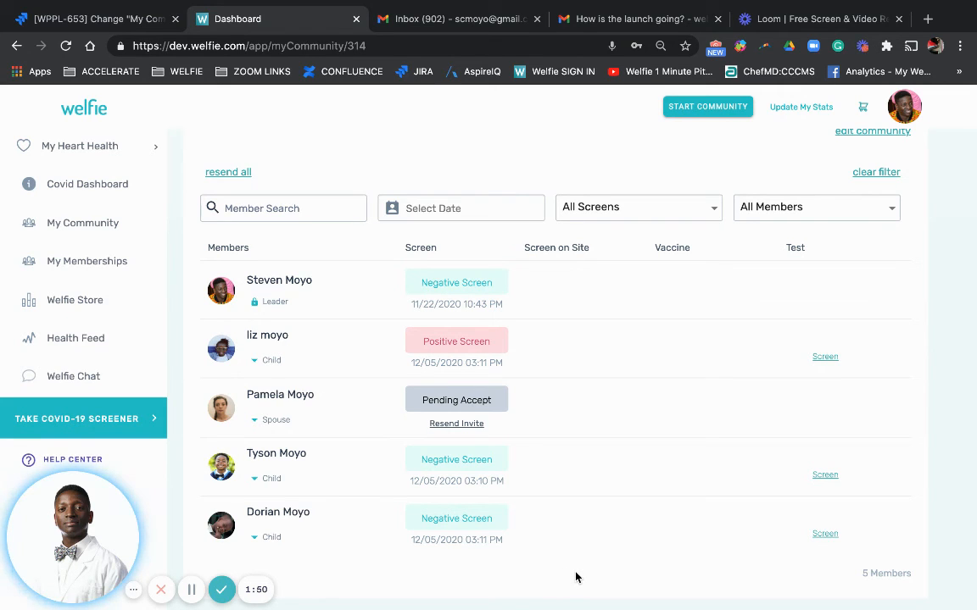
pyautogui.moveTo(541, 478)
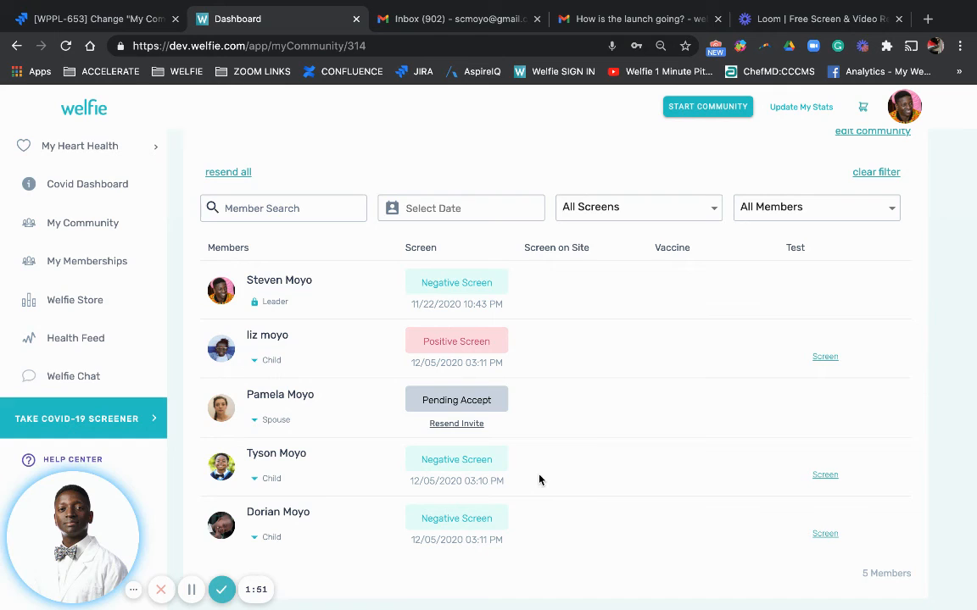
pyautogui.moveTo(550, 348)
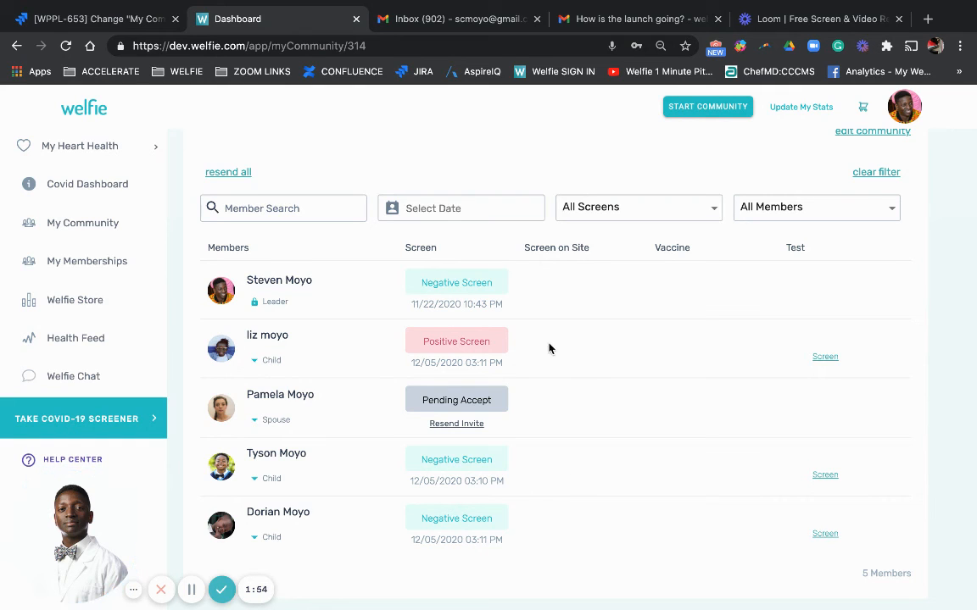
pyautogui.moveTo(540, 546)
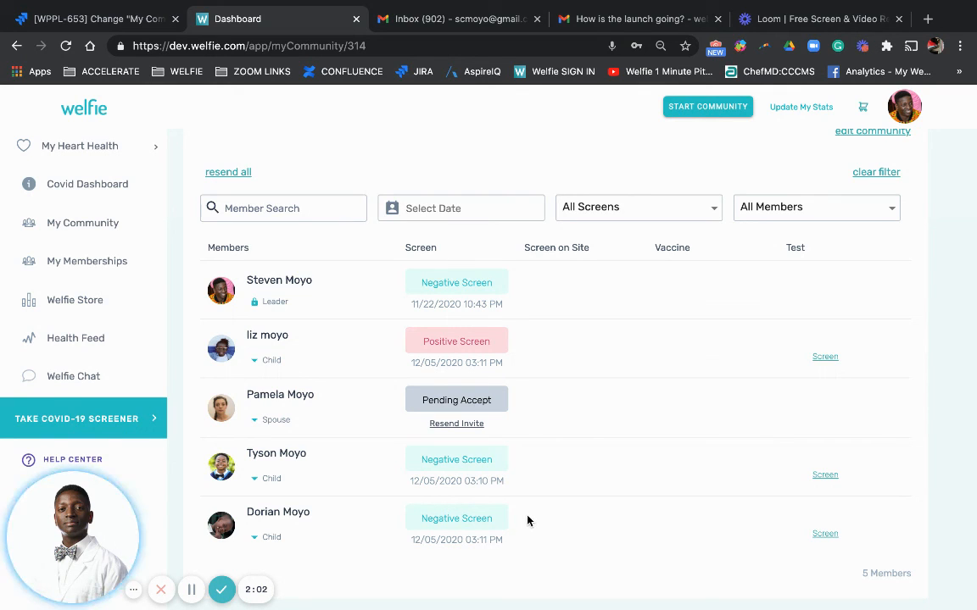
pyautogui.moveTo(488, 341)
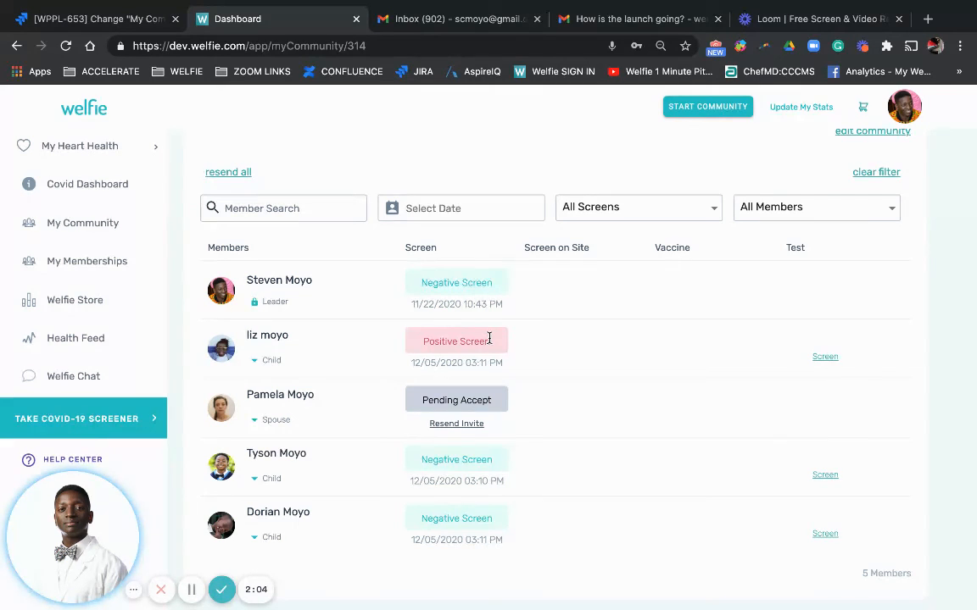